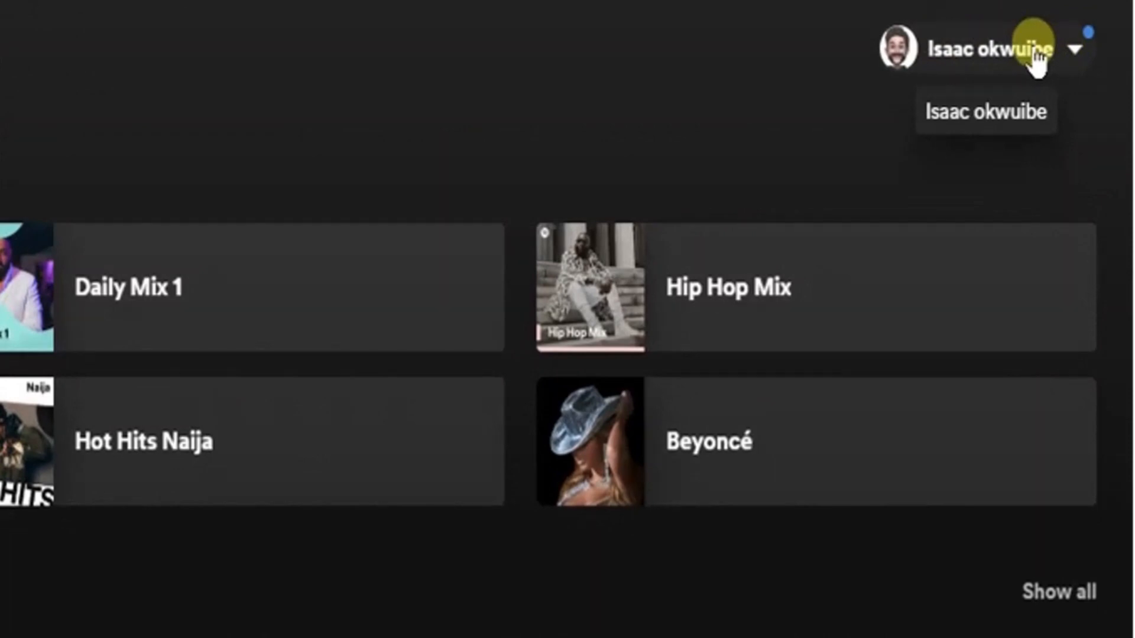
Open the Account overview page from the profile menu at the top right
click(978, 47)
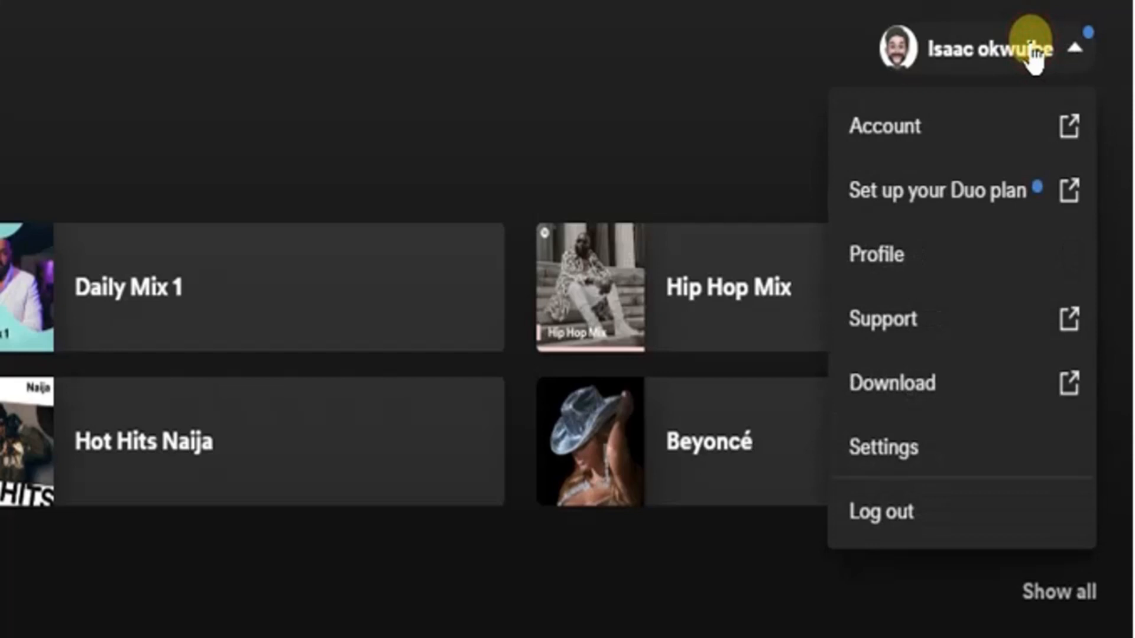
click(885, 126)
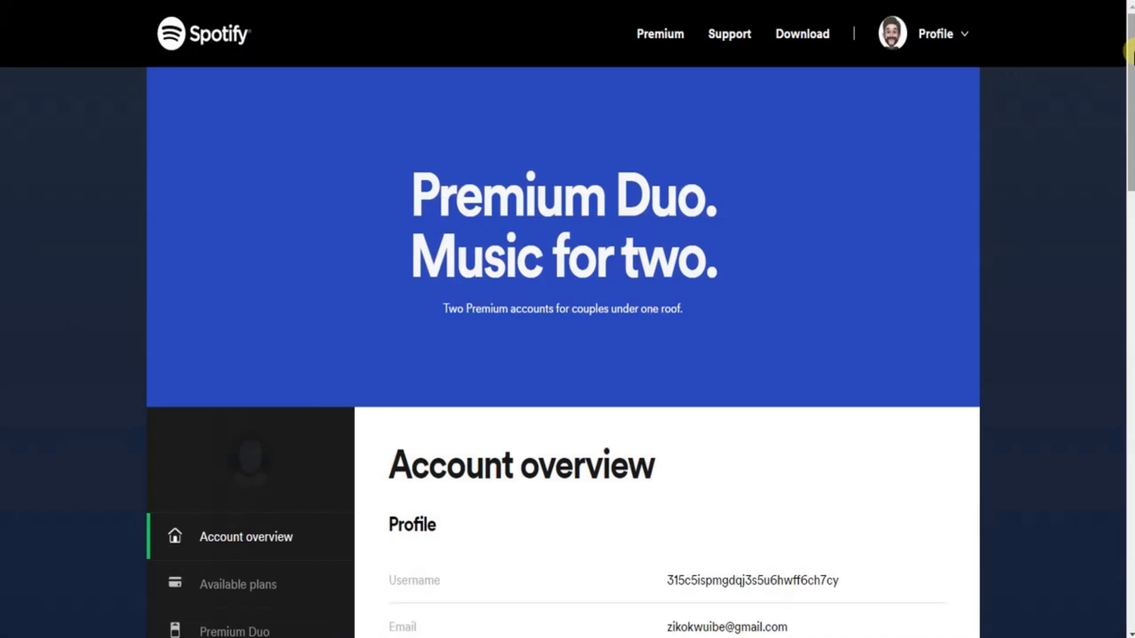
Scroll down through the Account overview page to review the account details
scroll(down, 3)
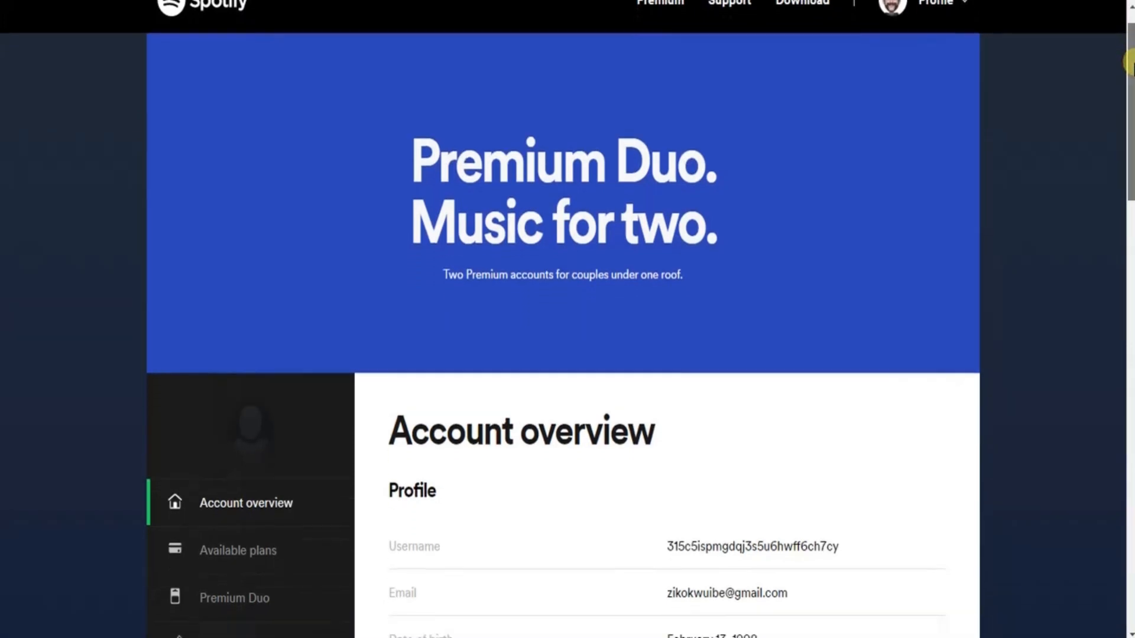
scroll(down, 3)
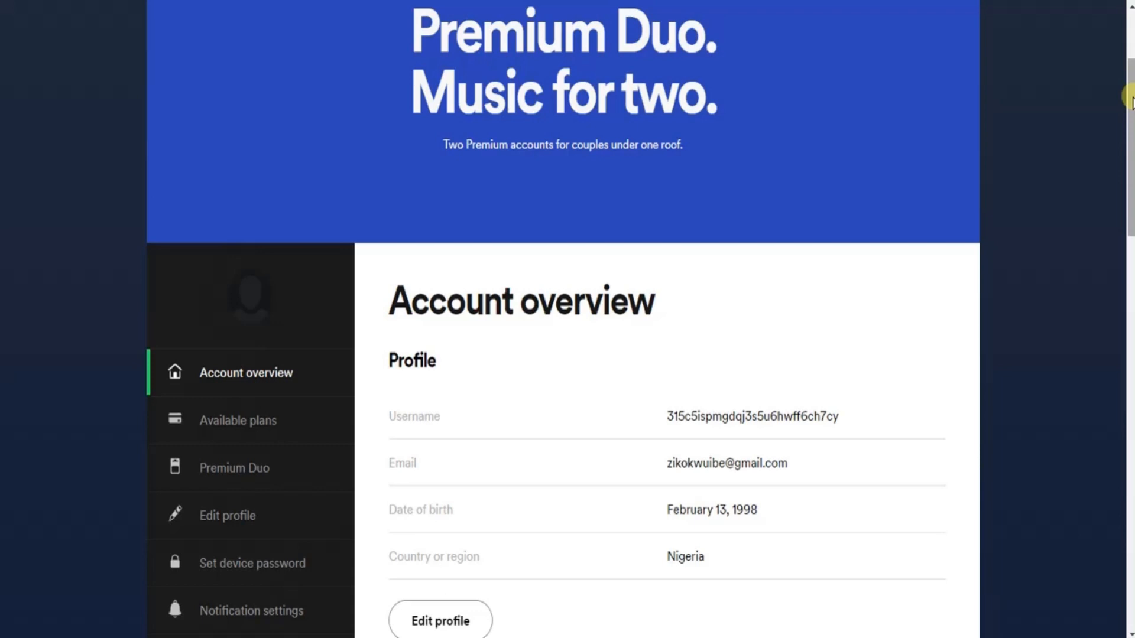
scroll(down, 3)
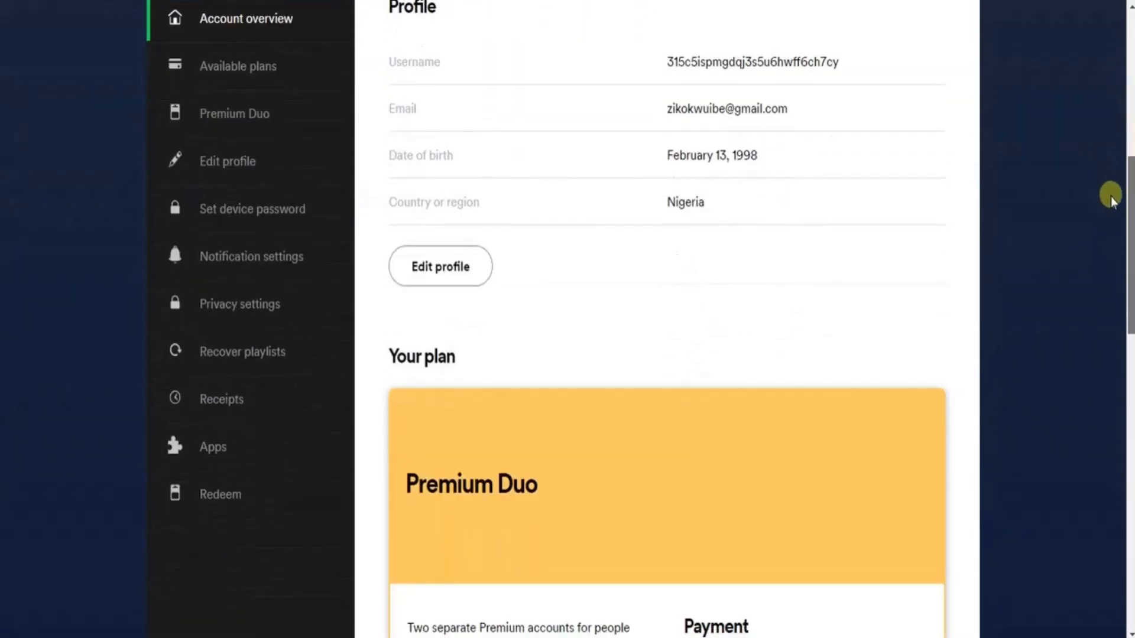
scroll(down, 3)
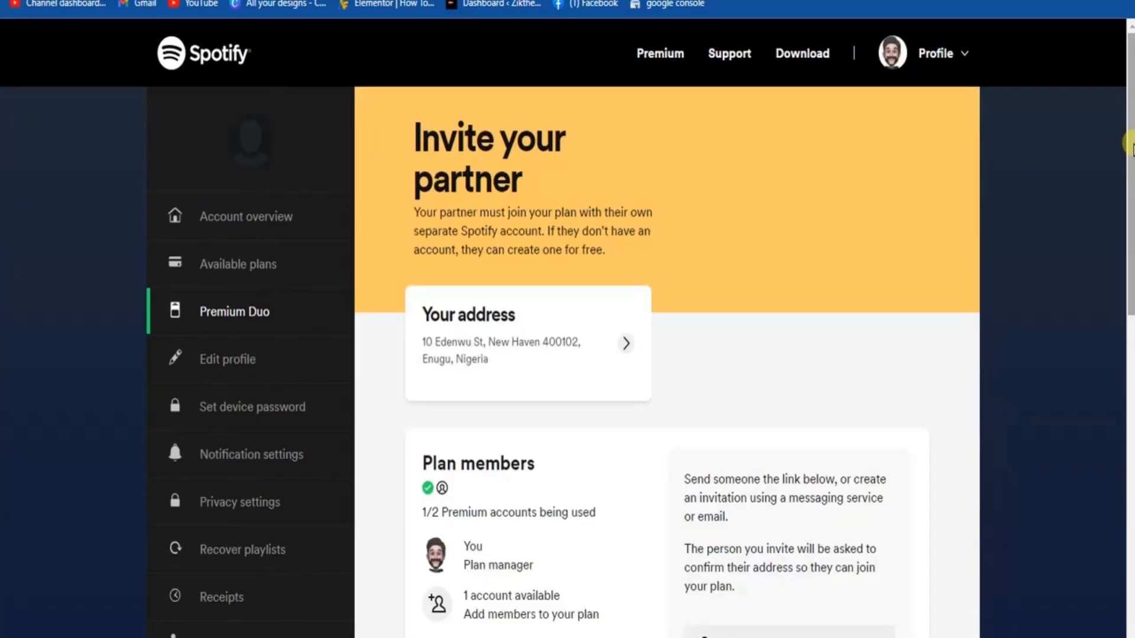
scroll(down, 3)
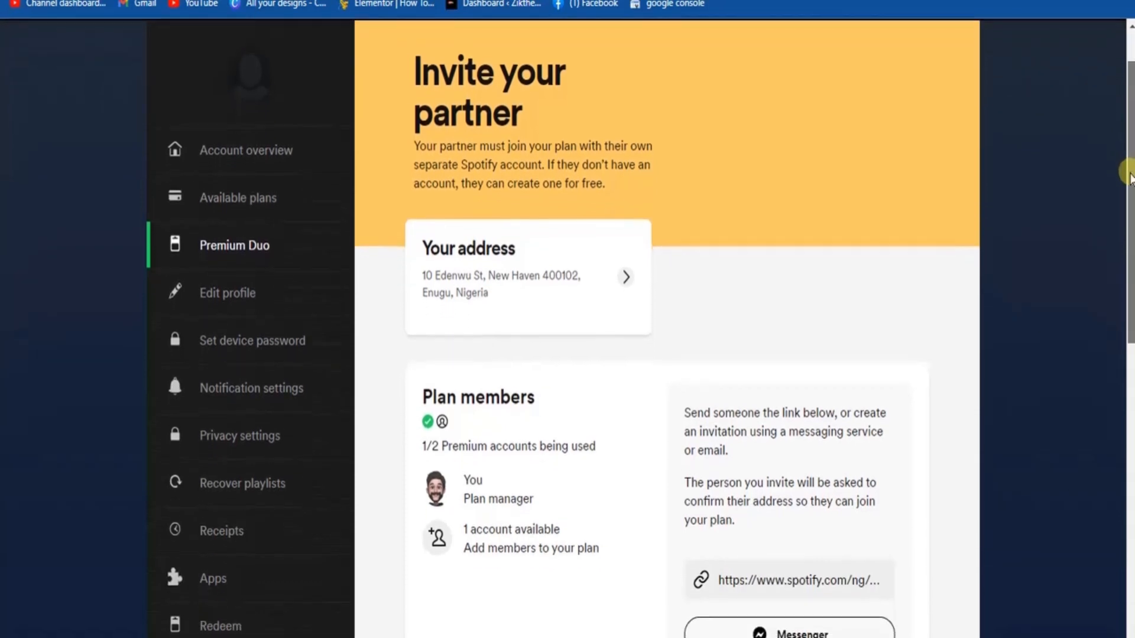
scroll(down, 3)
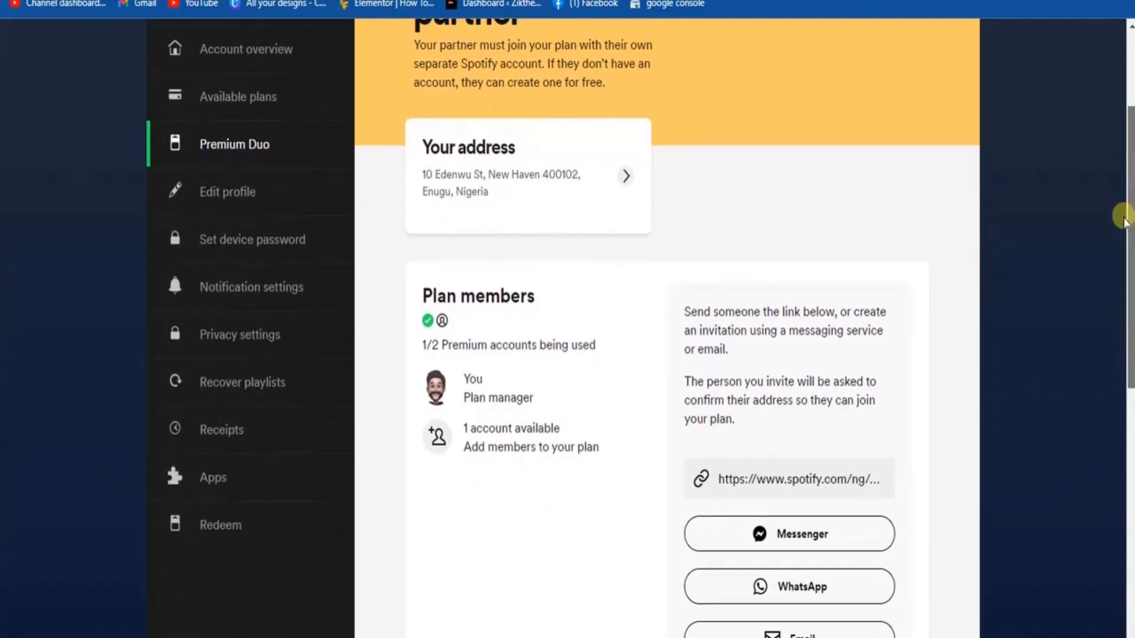
scroll(down, 3)
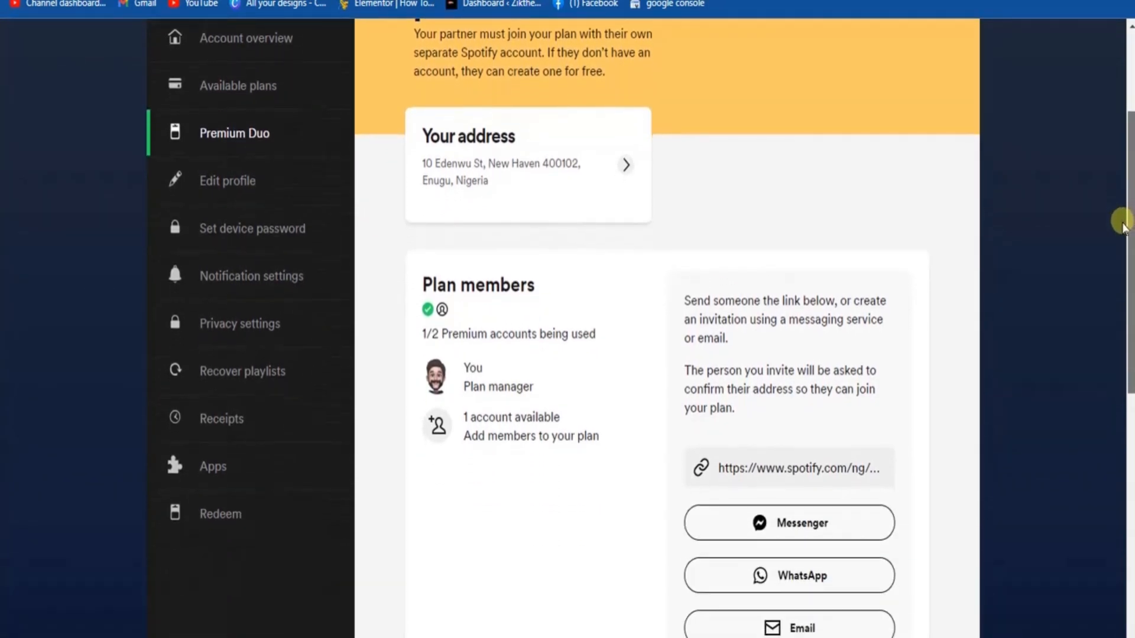
scroll(down, 3)
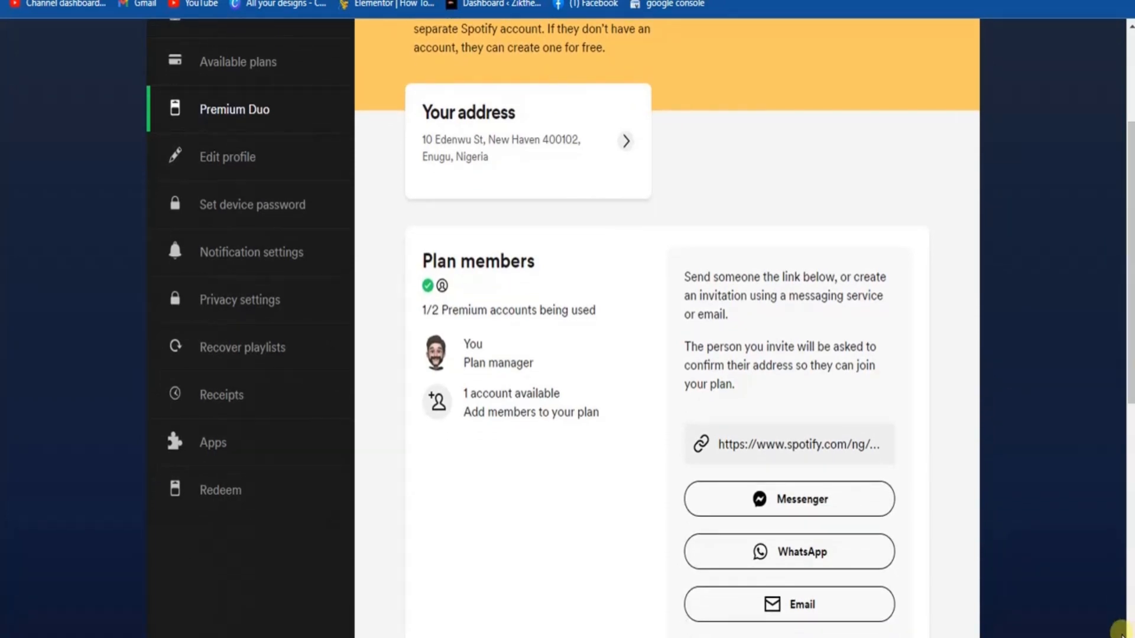
scroll(down, 3)
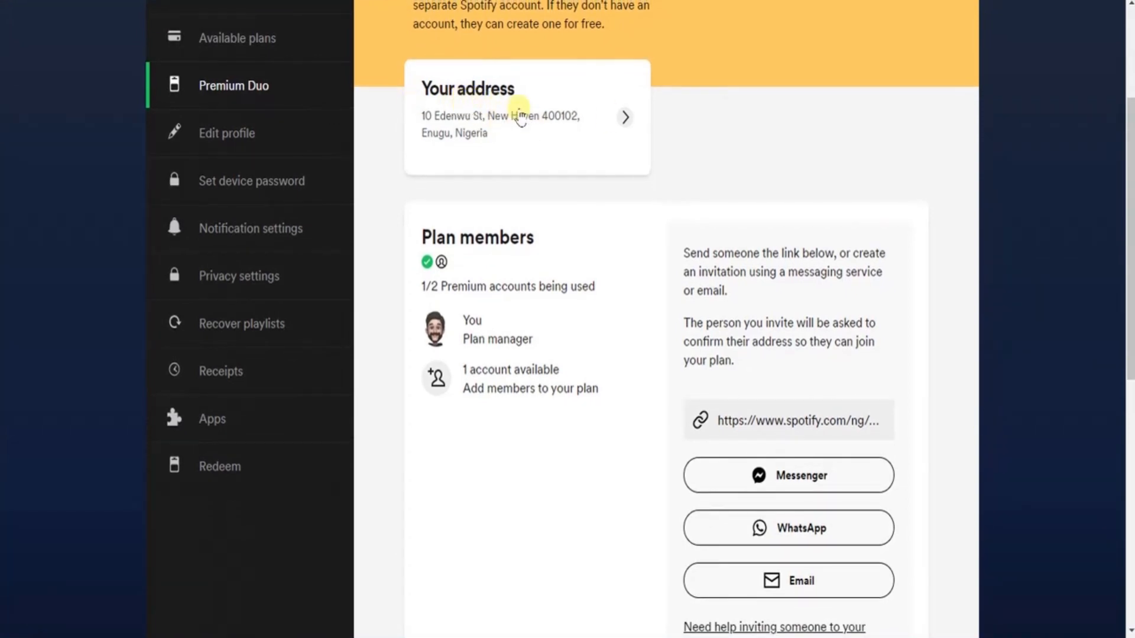
Start editing the Duo plan's home address and confirm the Change address prompt
click(527, 117)
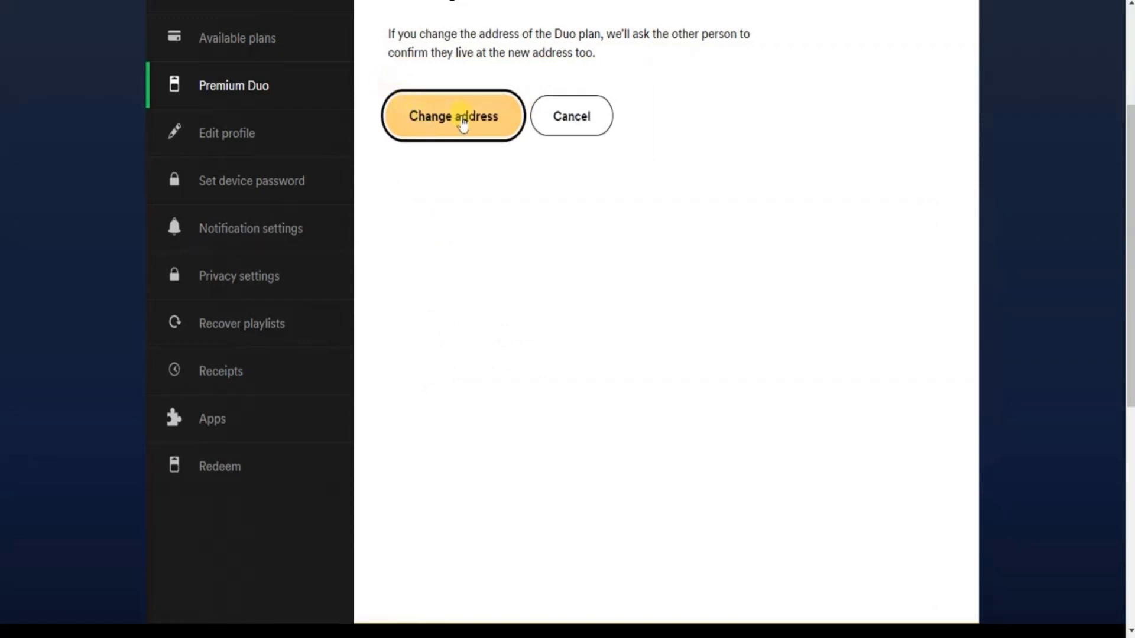
click(453, 116)
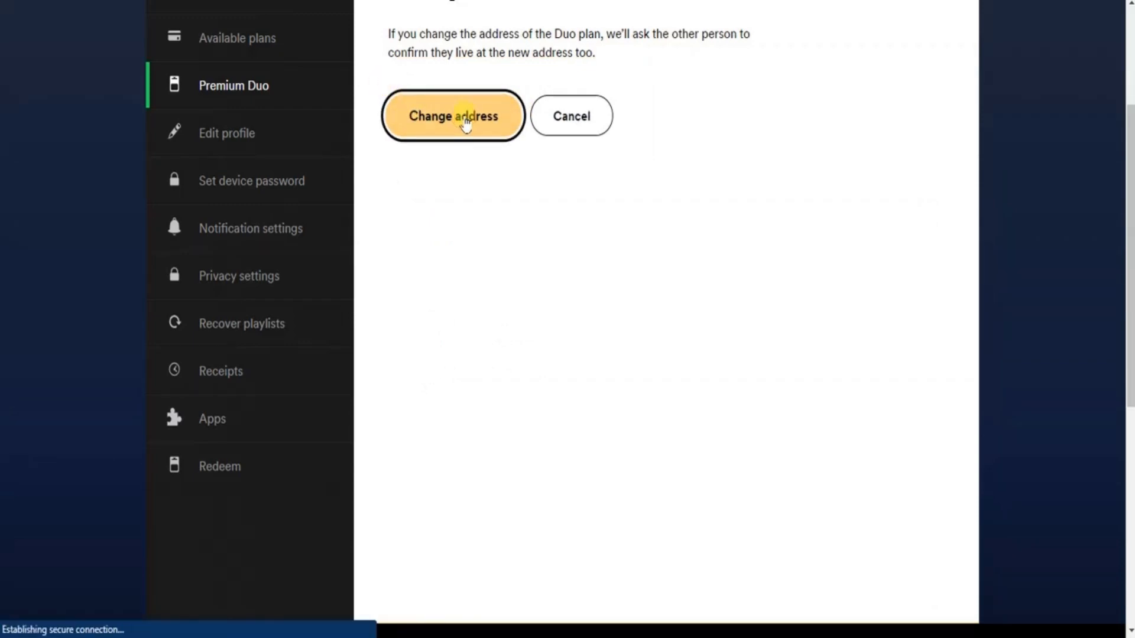
click(453, 116)
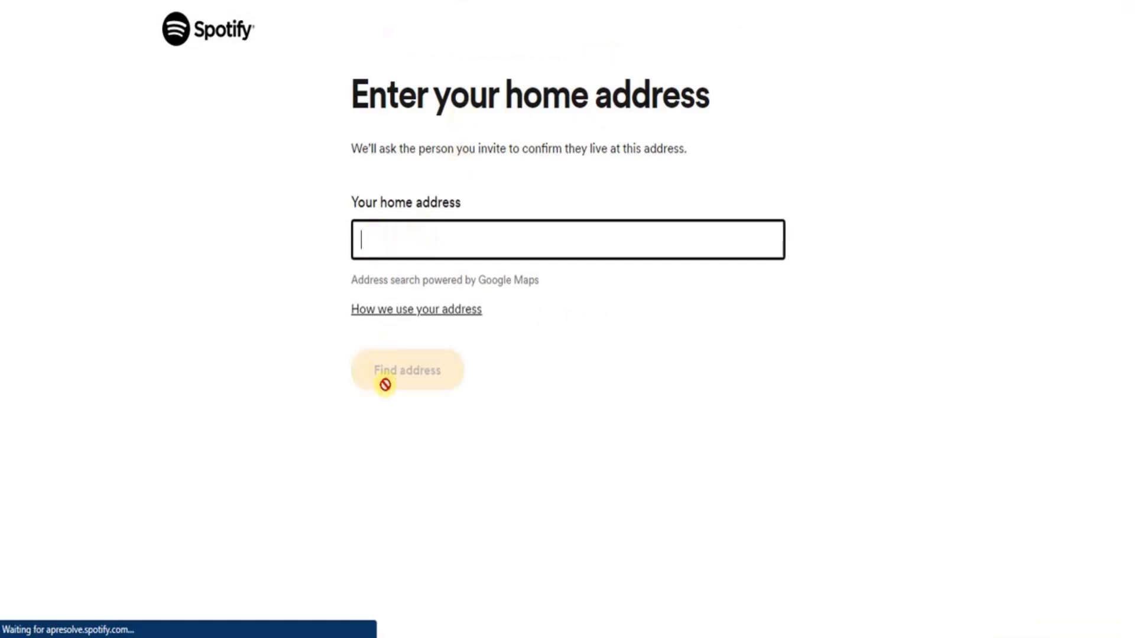
mouse_move(470, 388)
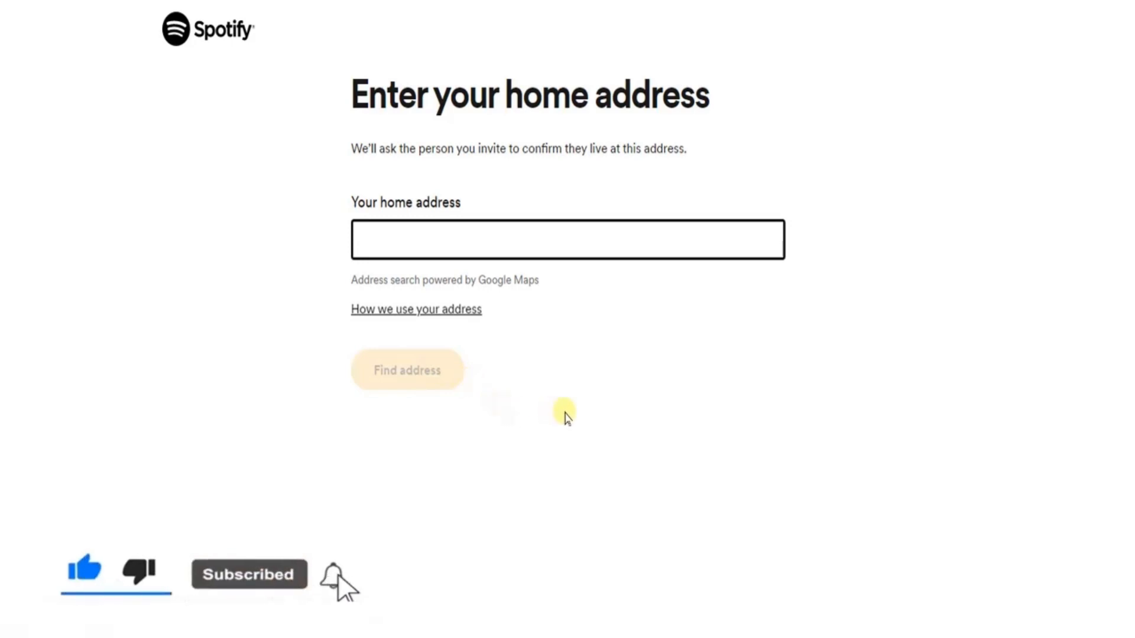
Place the cursor in the empty Your home address field, ready for a new address
click(334, 575)
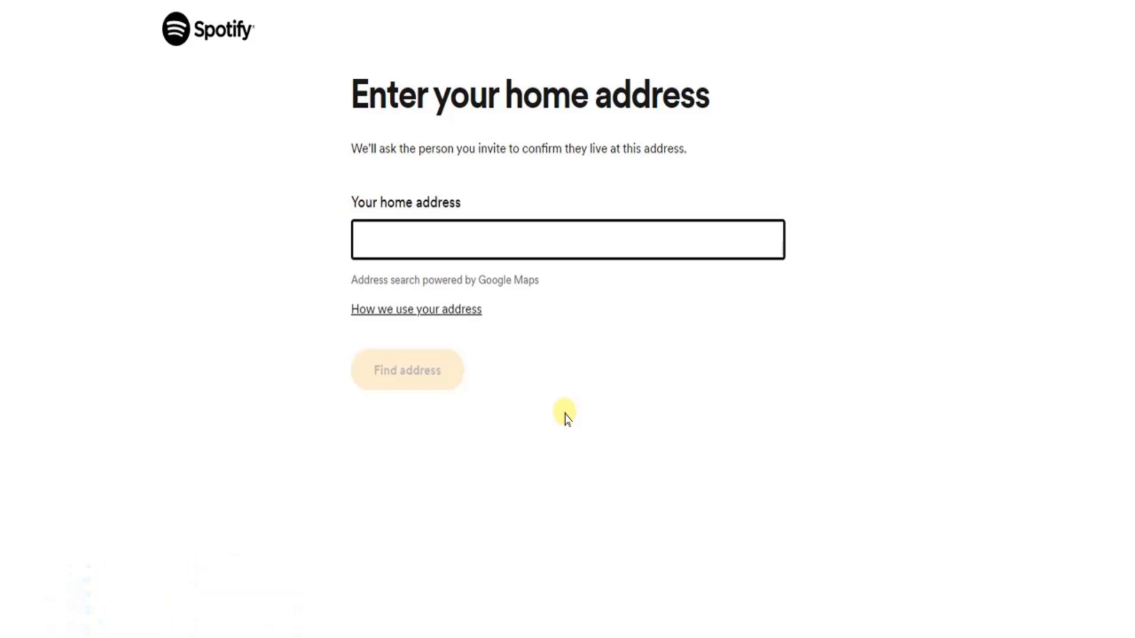
click(567, 240)
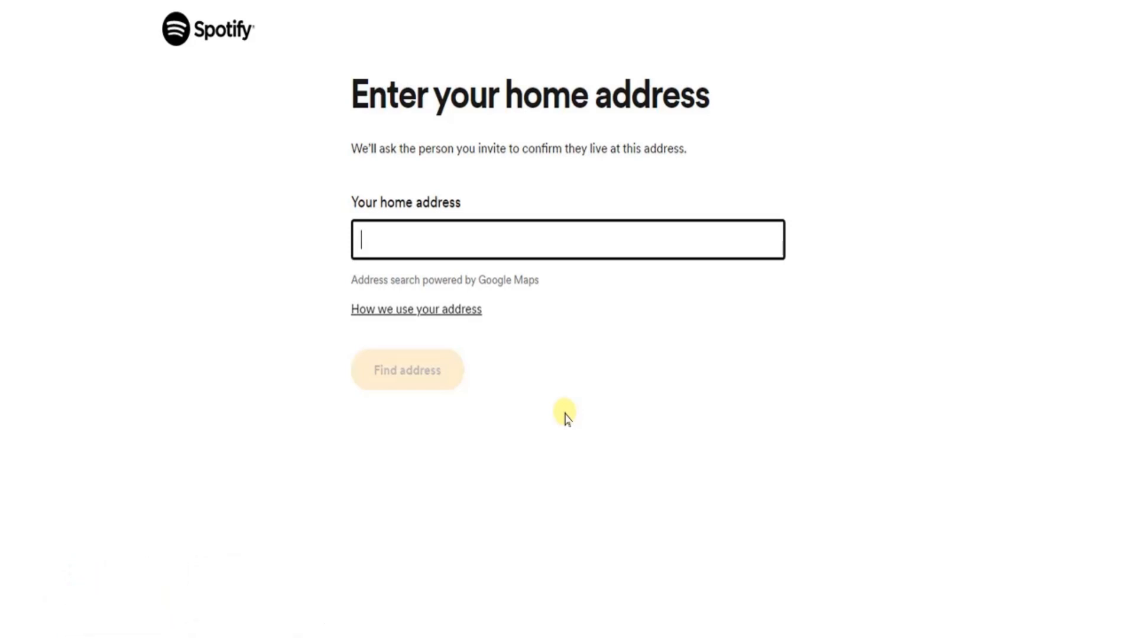